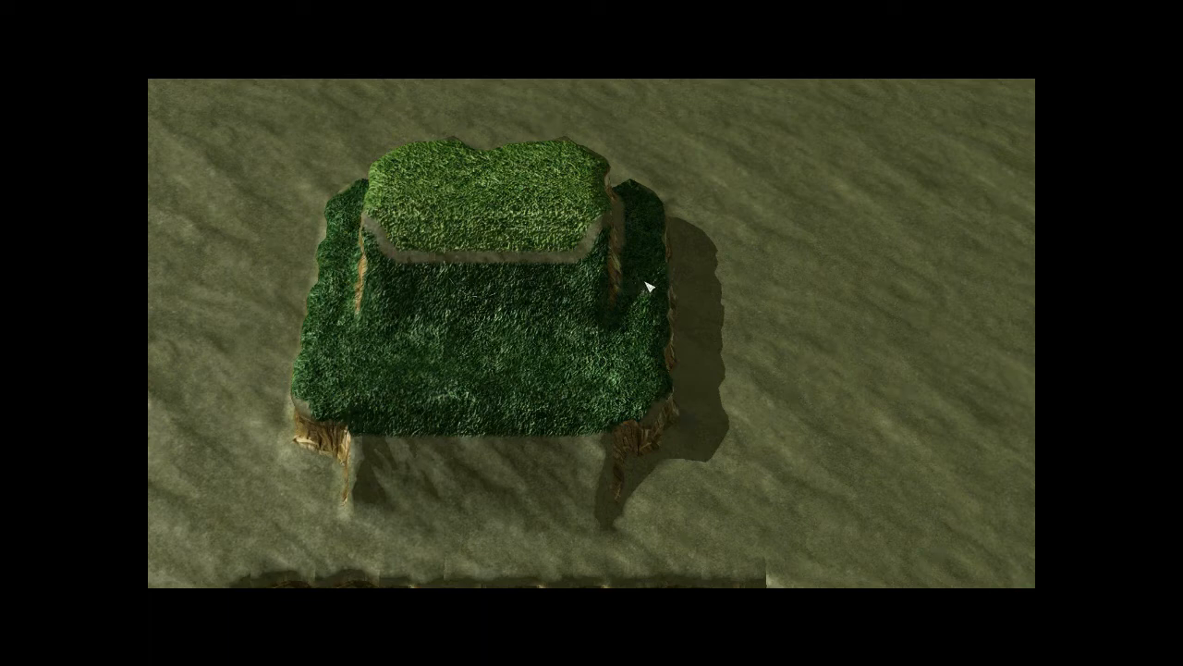
{"action": "mouse_move", "coordinate": [229, 340]}
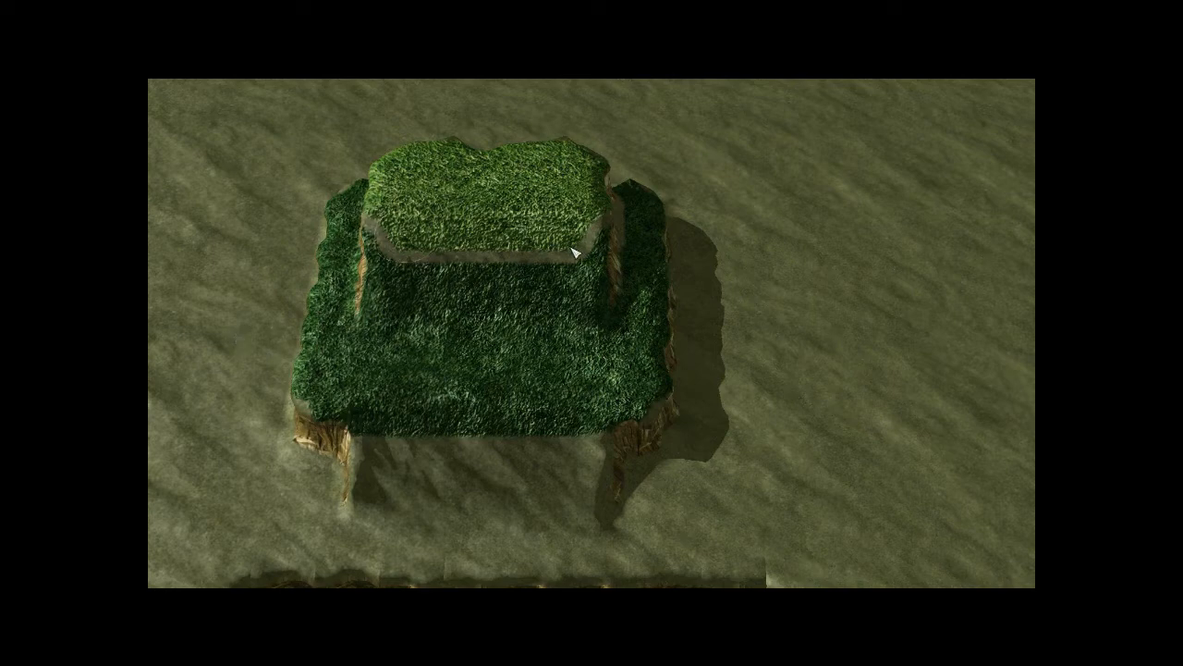
{"action": "mouse_move", "coordinate": [248, 447]}
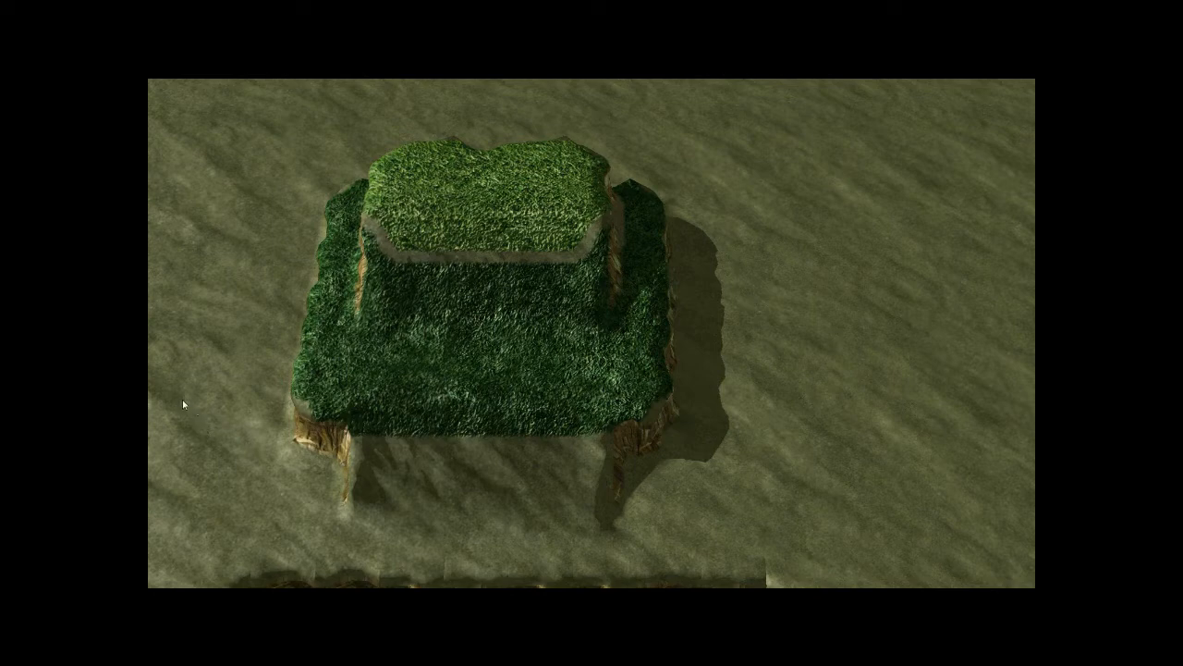
{"action": "mouse_move", "coordinate": [607, 386]}
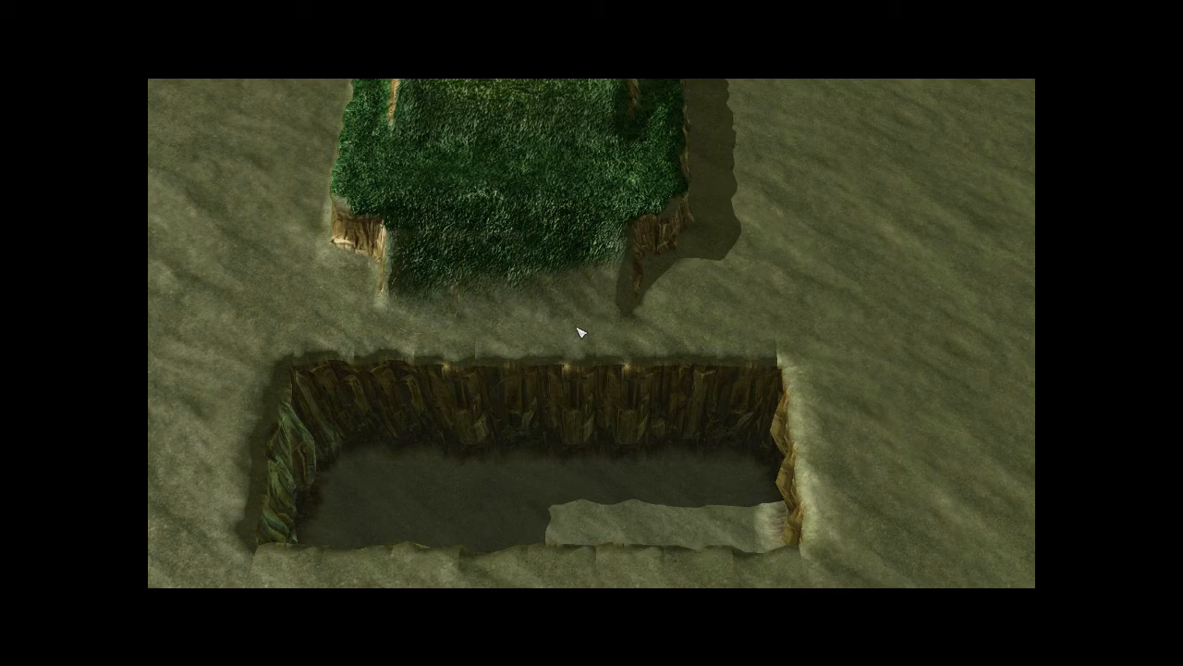
{"action": "mouse_move", "coordinate": [509, 338]}
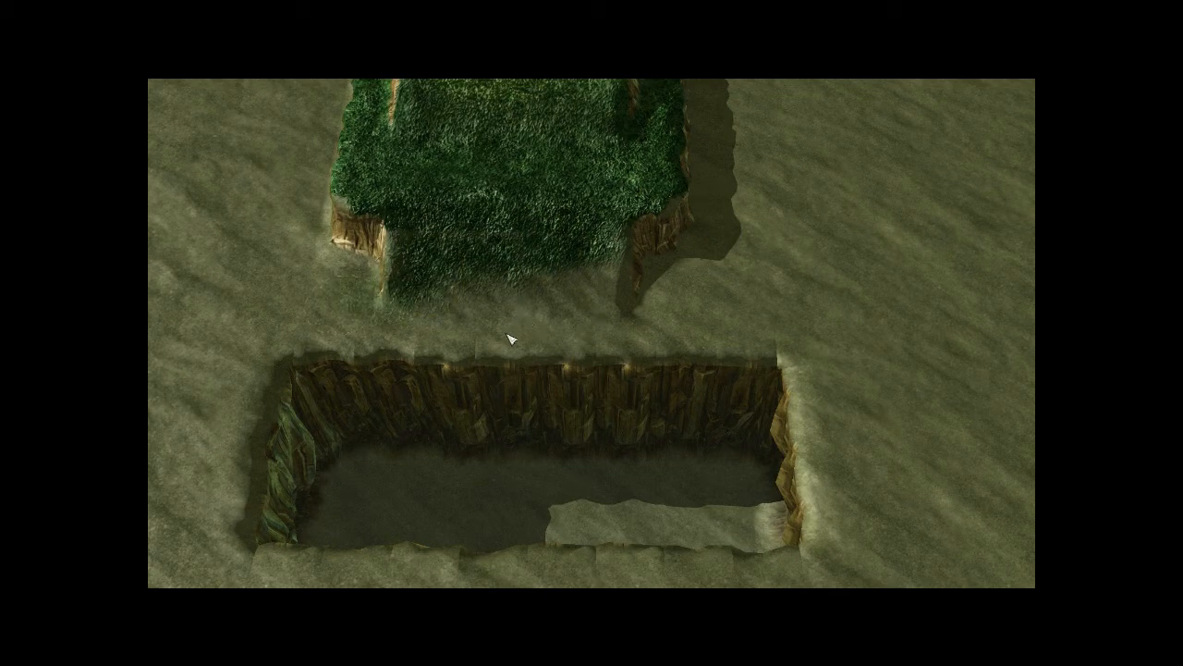
{"action": "mouse_move", "coordinate": [695, 322]}
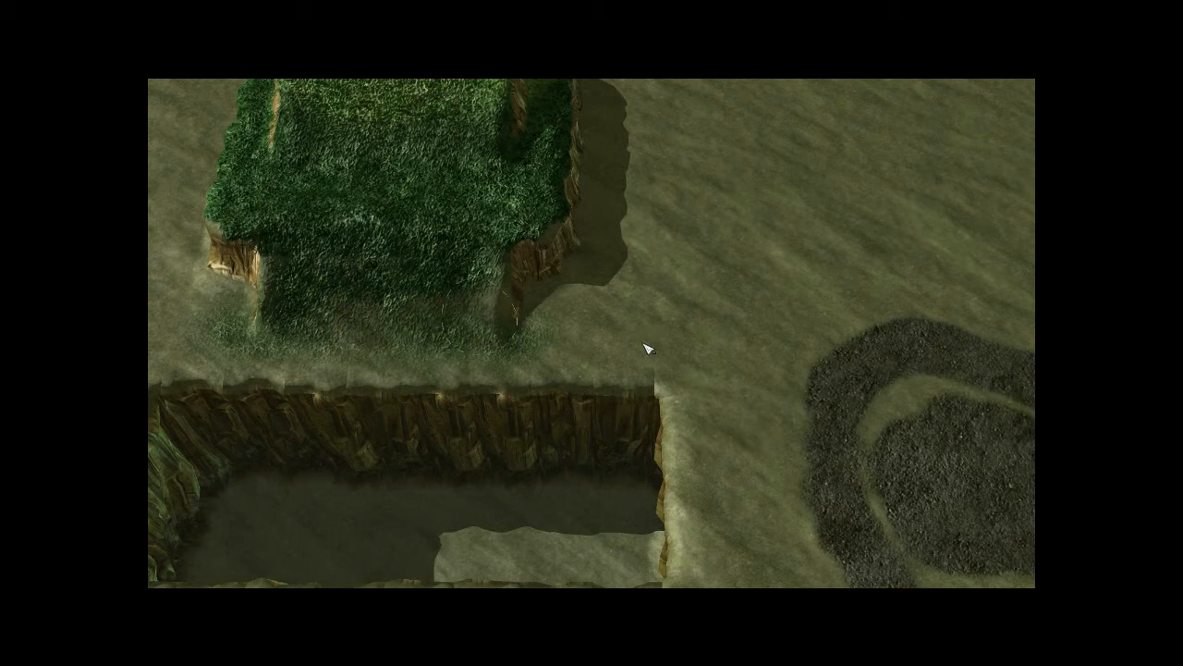
{"action": "mouse_move", "coordinate": [543, 351]}
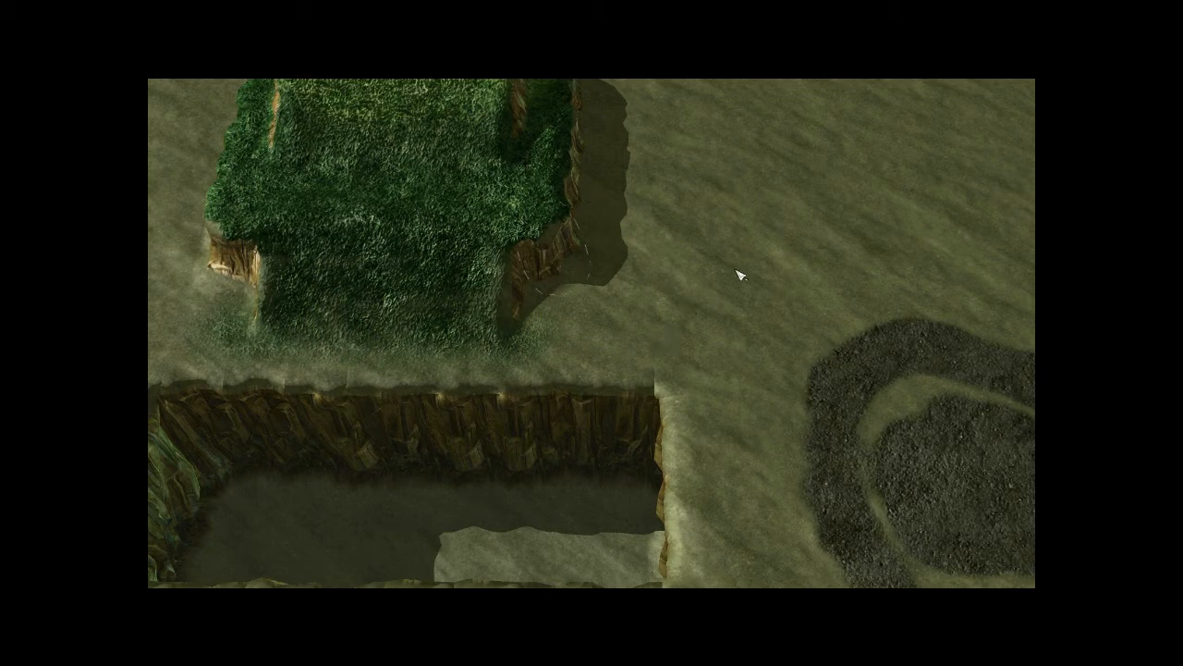
{"action": "mouse_move", "coordinate": [574, 139]}
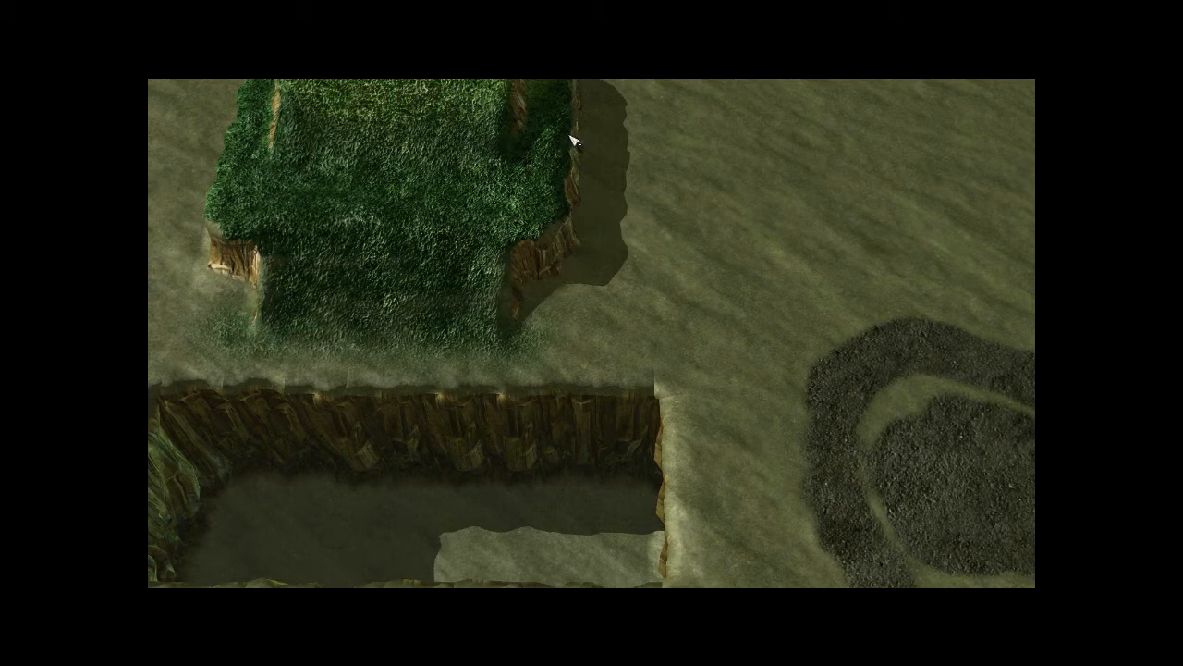
{"action": "mouse_move", "coordinate": [439, 301]}
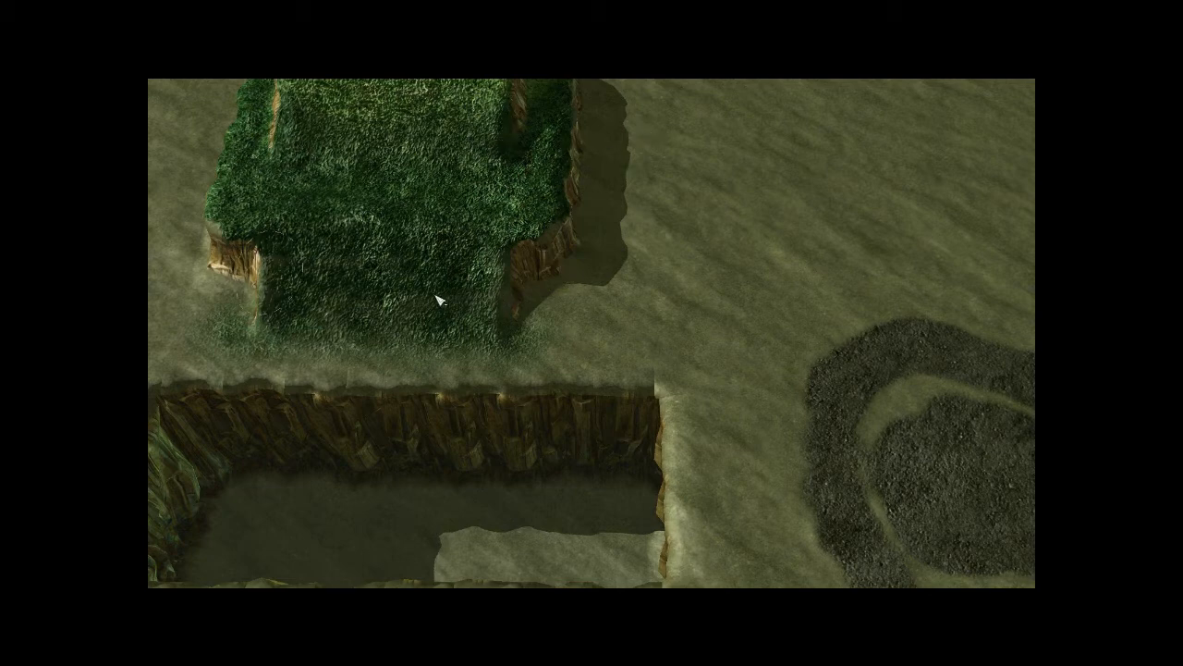
{"action": "mouse_move", "coordinate": [523, 350]}
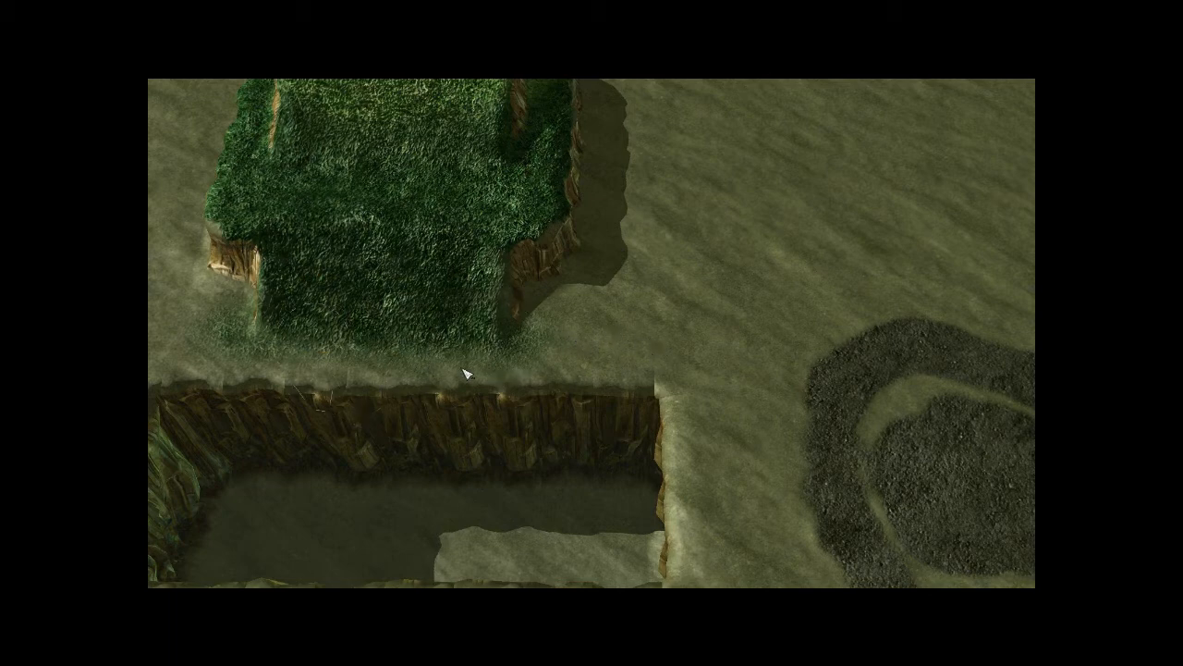
{"action": "mouse_move", "coordinate": [693, 377]}
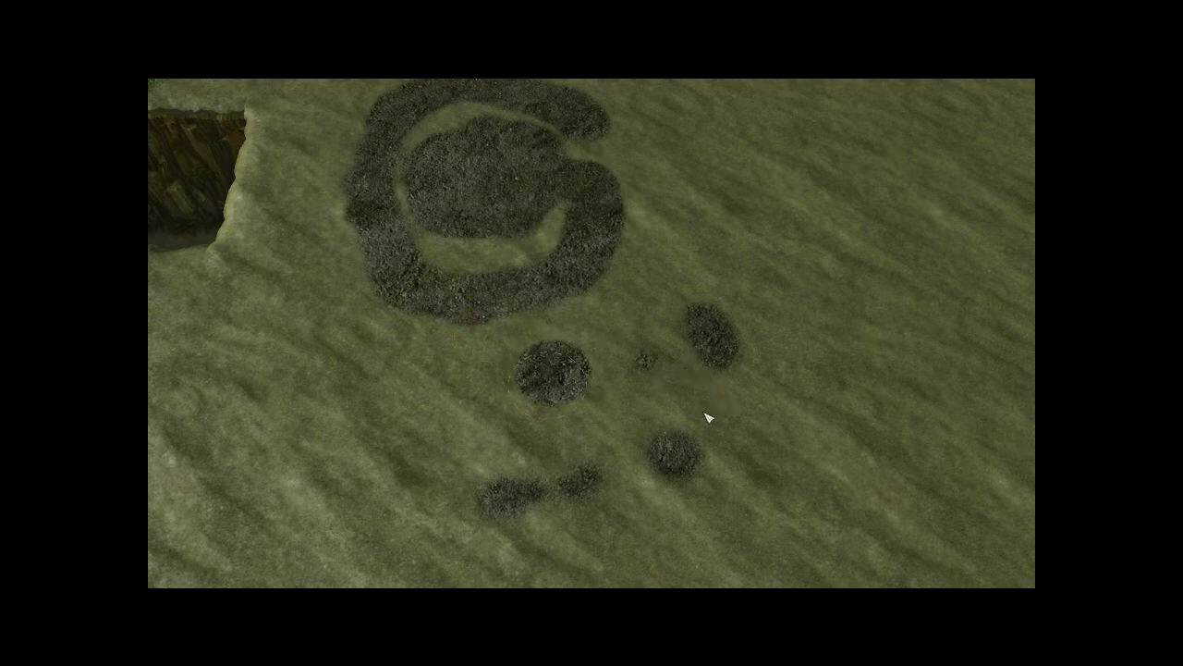
{"action": "mouse_move", "coordinate": [573, 317]}
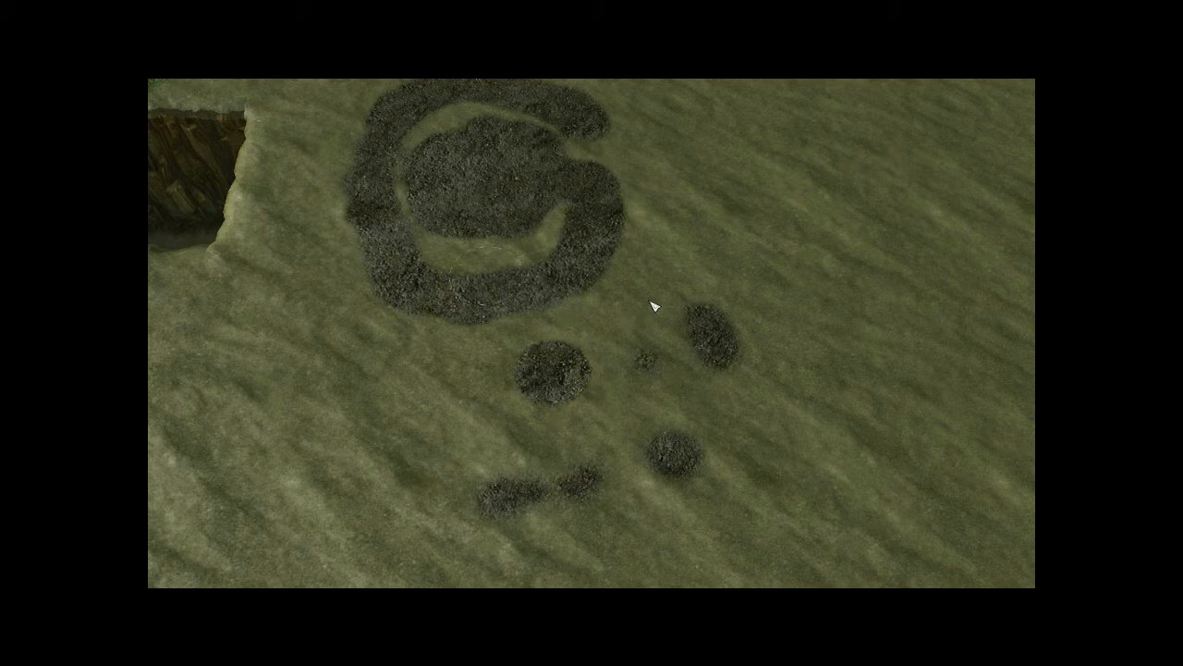
{"action": "mouse_move", "coordinate": [634, 248]}
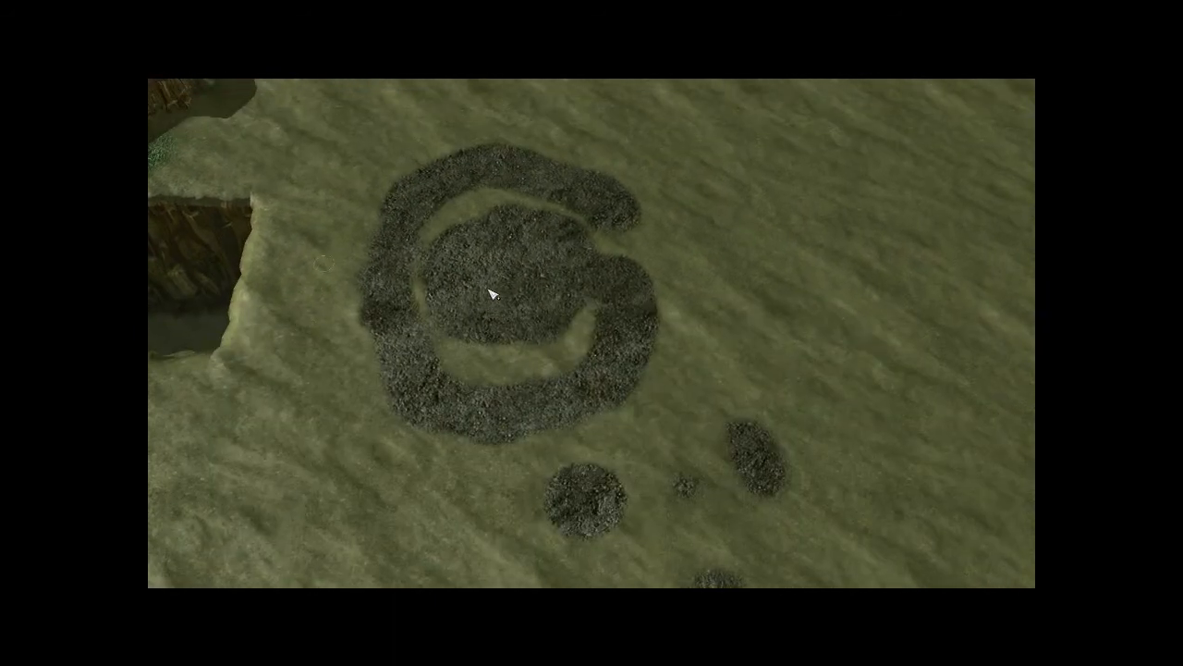
{"action": "mouse_move", "coordinate": [275, 372]}
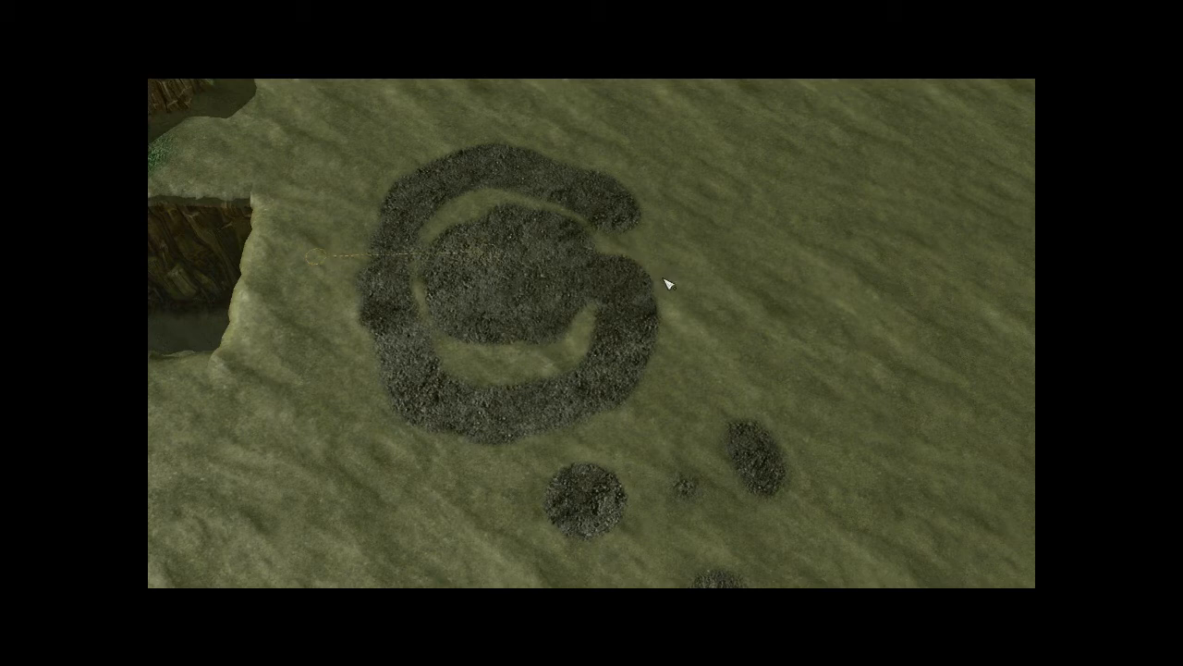
{"action": "mouse_move", "coordinate": [895, 271]}
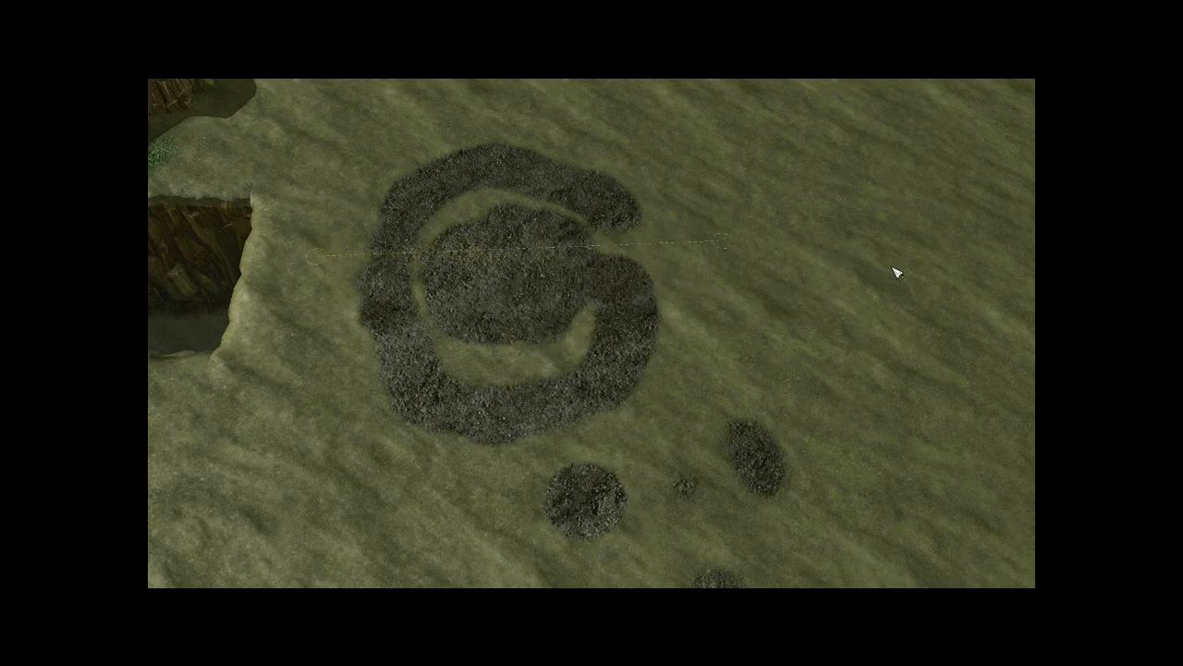
{"action": "mouse_move", "coordinate": [969, 292]}
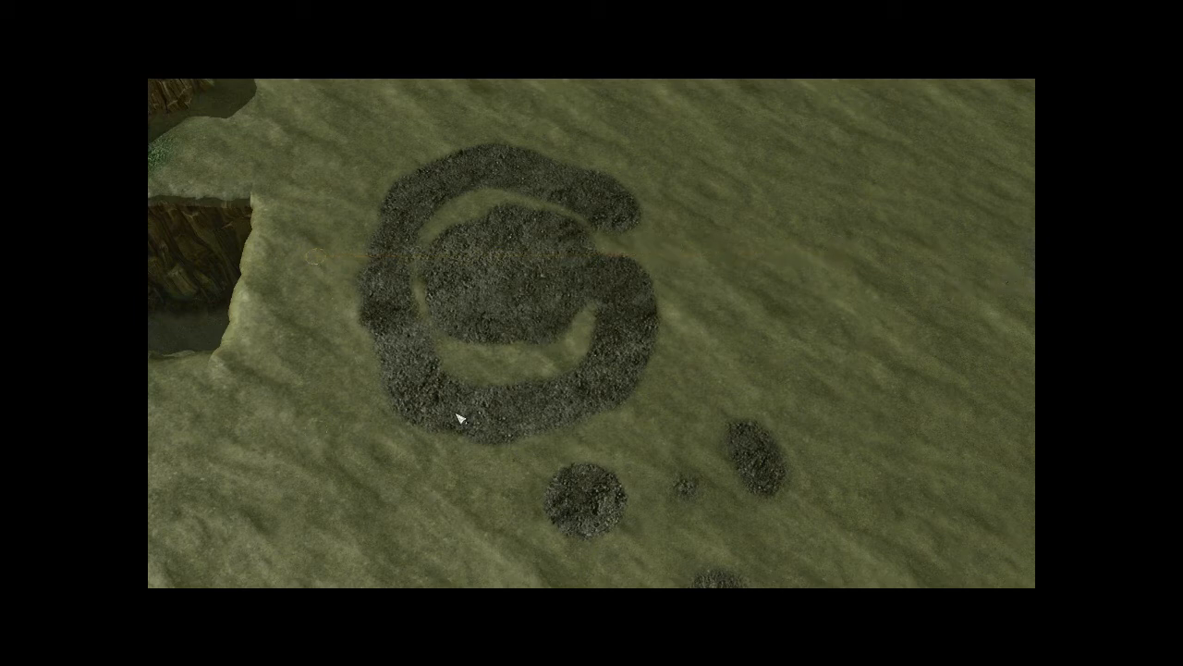
{"action": "mouse_move", "coordinate": [765, 312]}
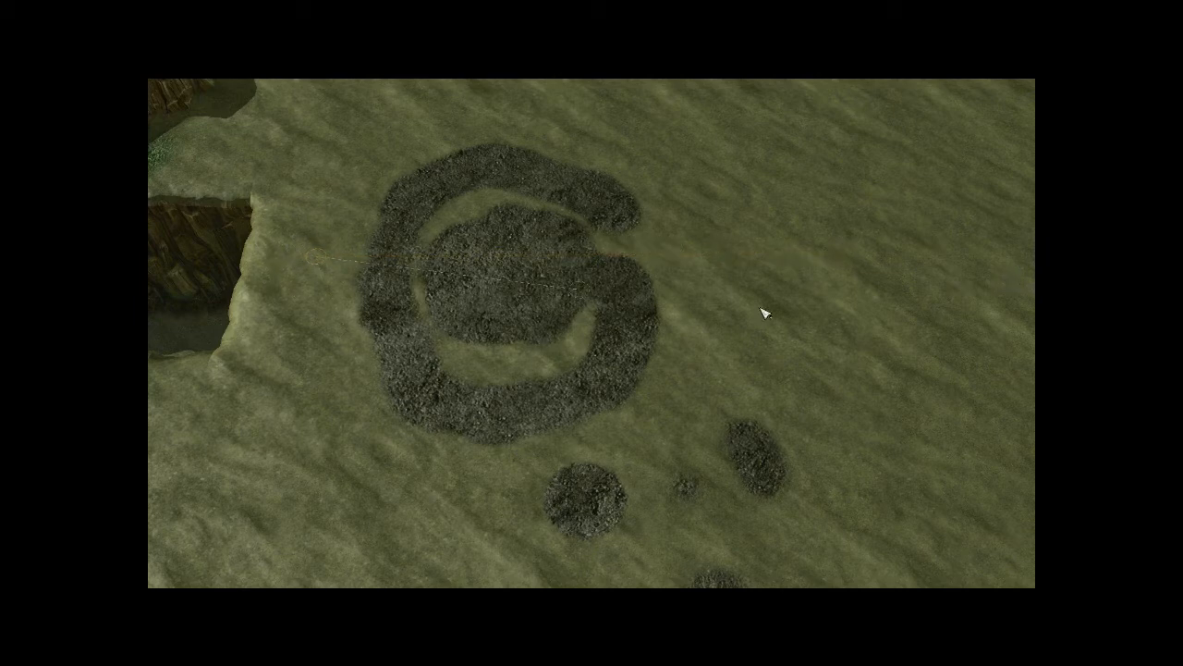